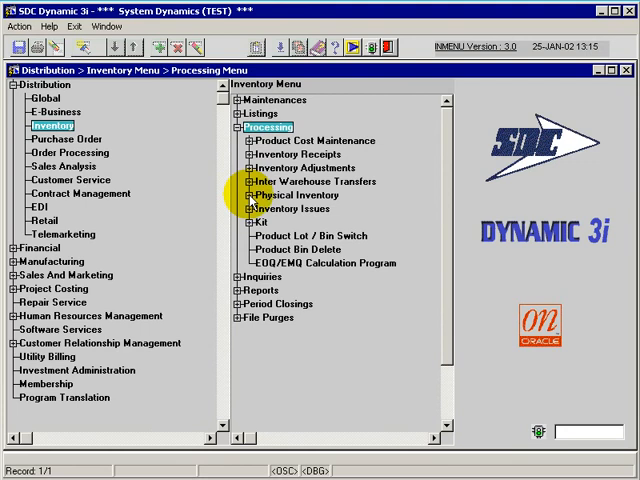
Expand Physical Inventory under Processing and launch the Tag Entry form.
double_click(292, 194)
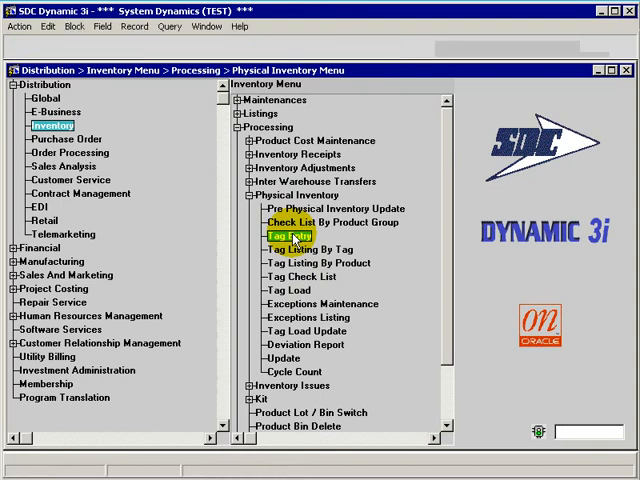
double_click(292, 234)
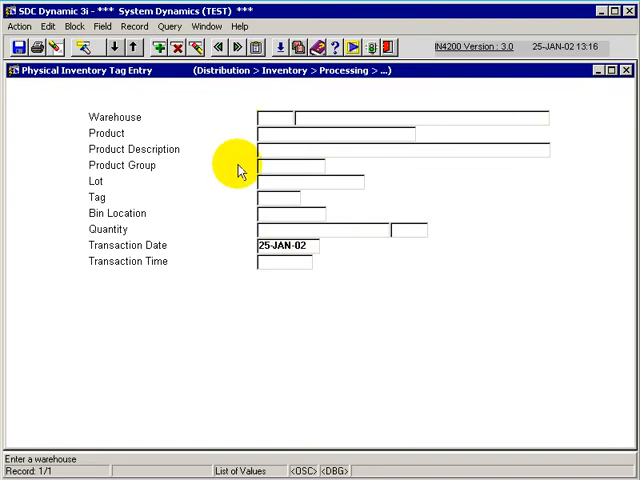
mouse_move(232, 118)
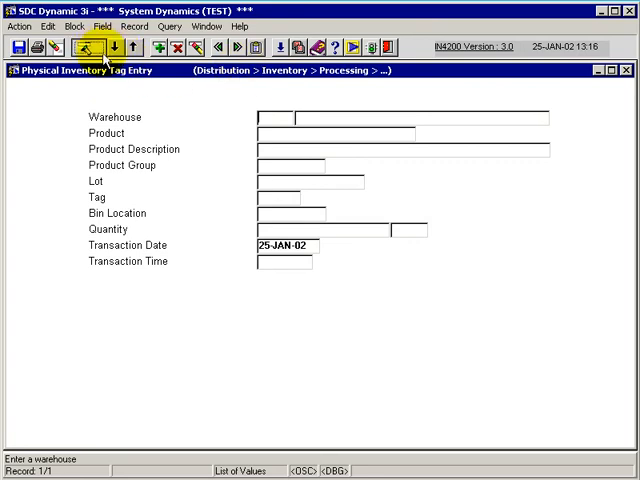
Enter query mode to look up the tags for warehouse SUP.
left_click(88, 48)
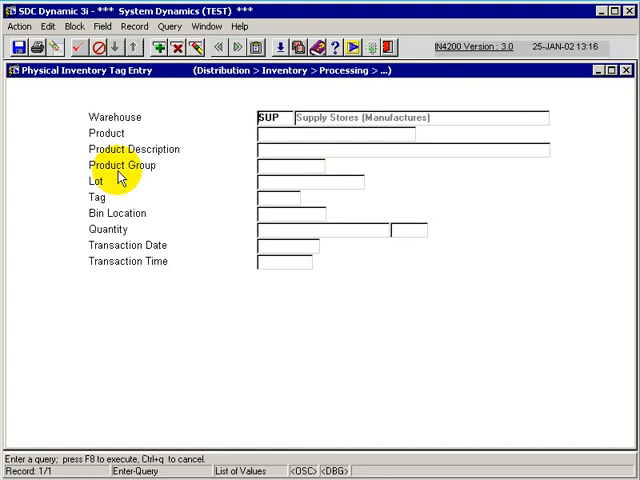
mouse_move(216, 150)
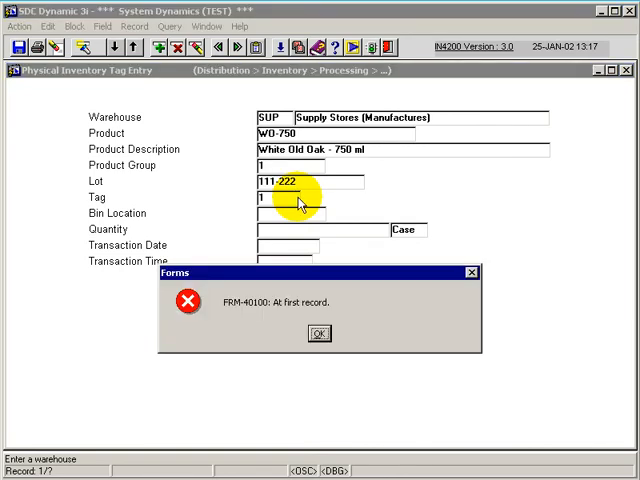
Dismiss the FRM-40100 message and give tag 1 of WO-750 quantity 250 with its transaction date.
left_click(318, 332)
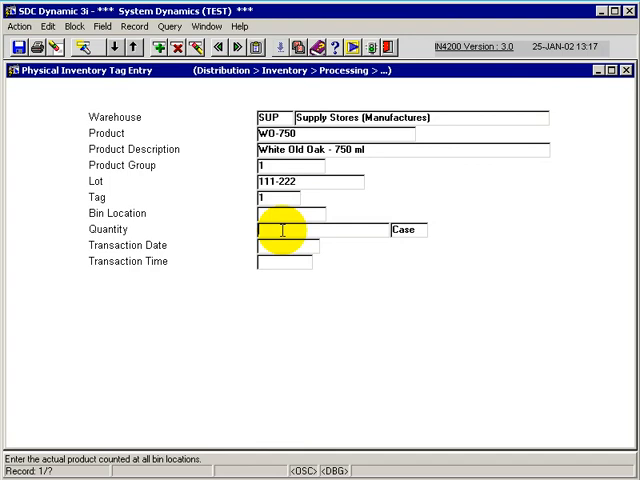
type("250")
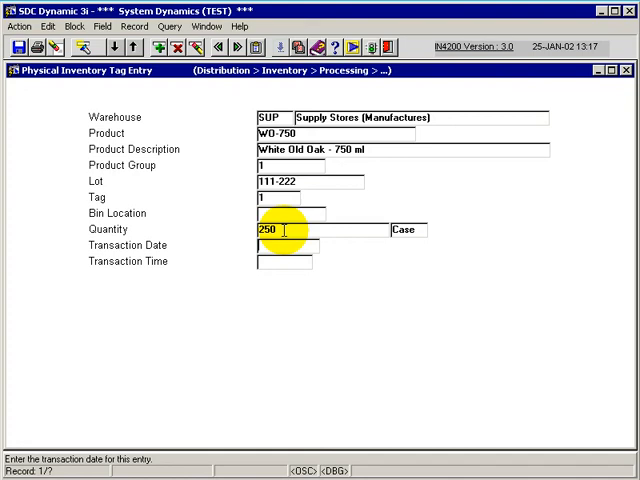
type("2")
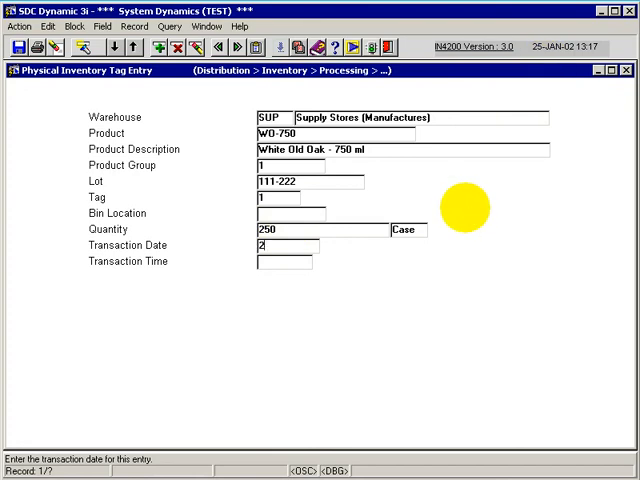
type("24-JA")
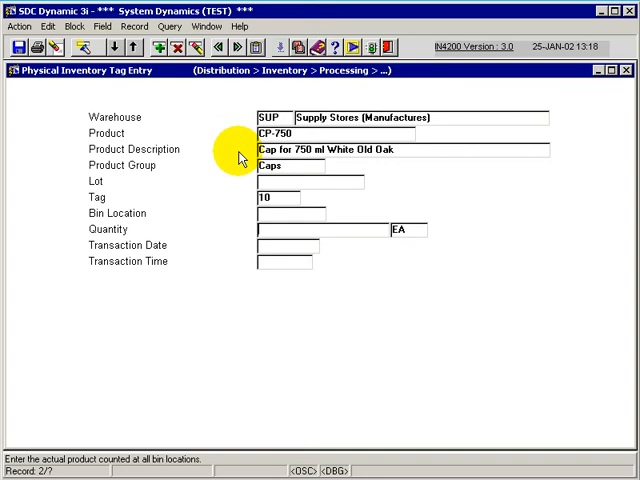
From the EP-750 tag 10 record, insert a new blank tag record.
left_click(280, 196)
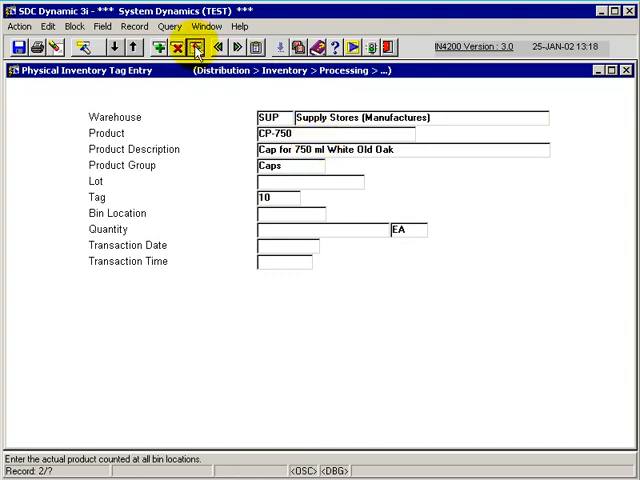
left_click(192, 48)
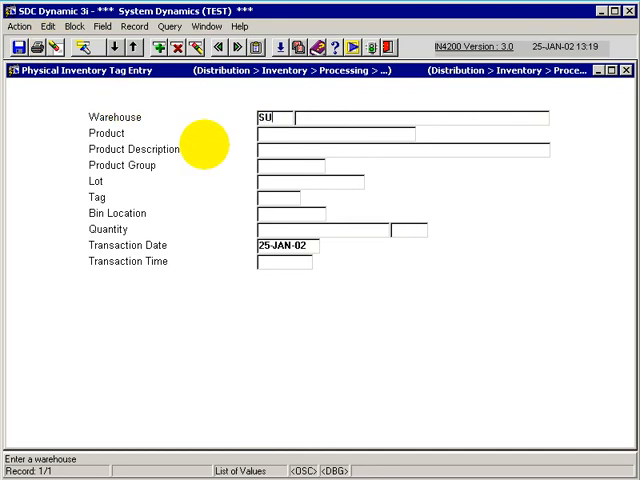
Fill the new tag with warehouse SUP, product EP-750, tag 27851 and quantity 250.
type("P")
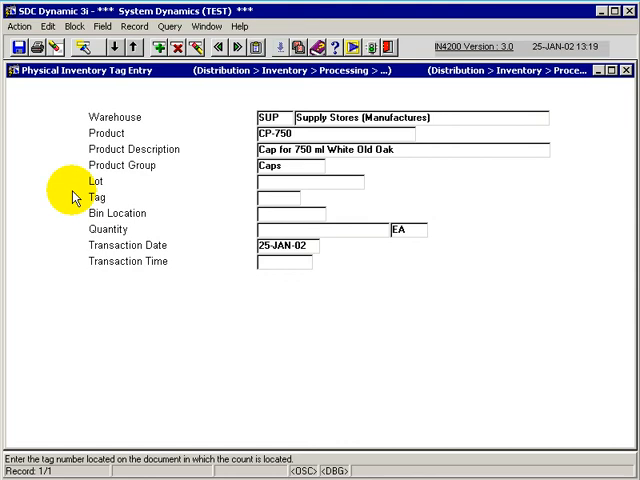
type("2")
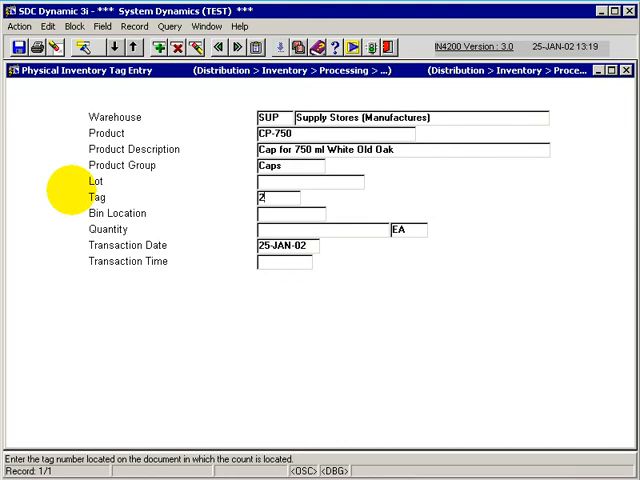
type("7851")
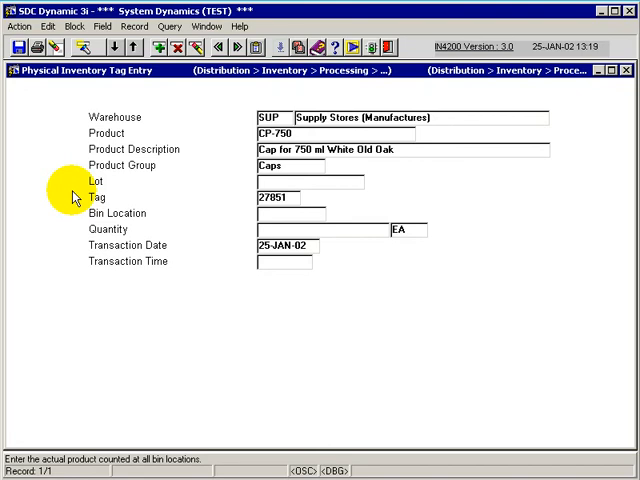
type("250")
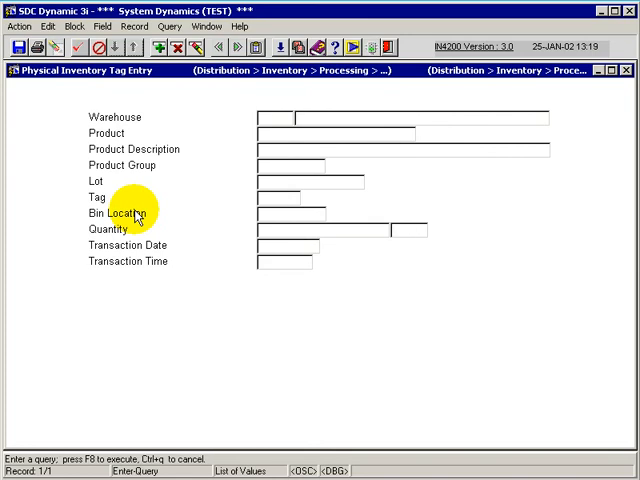
Query tag 27851 for EP-750 in SUP, enter quantity 250 cases and save it.
type("SUP")
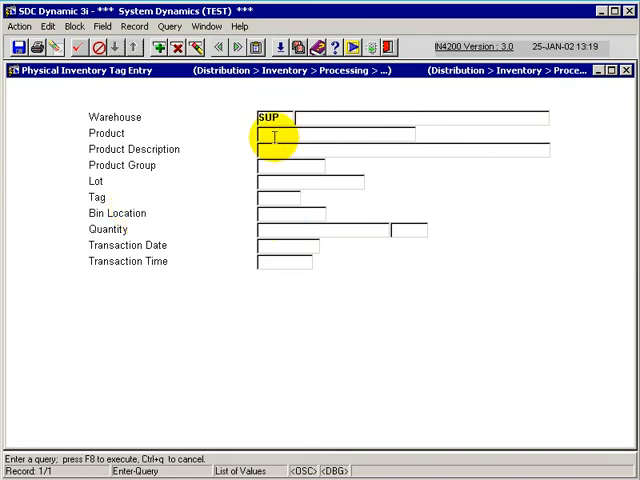
type("CP2")
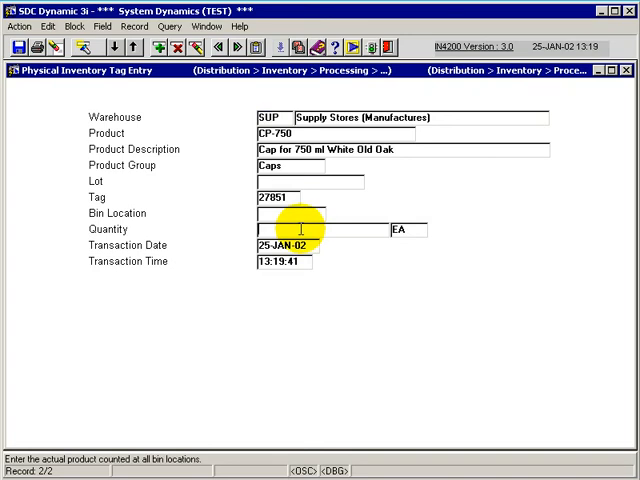
type("250")
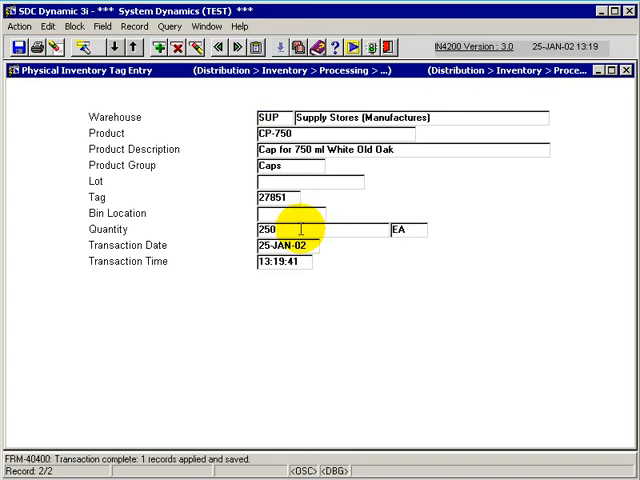